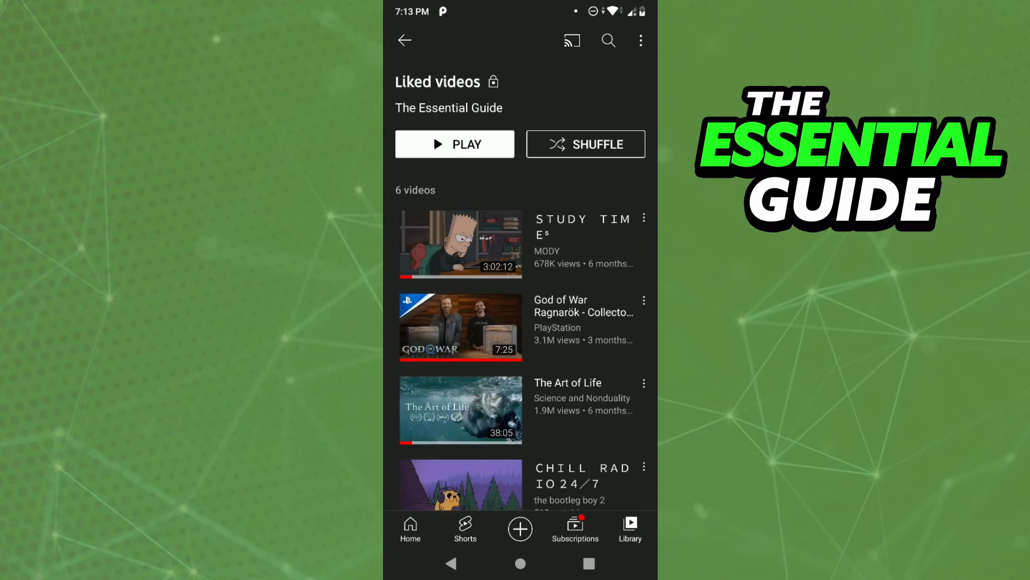
# Step: Check the Liked videos playlist's options, find no share, and return to Library
pyautogui.click(640, 40)
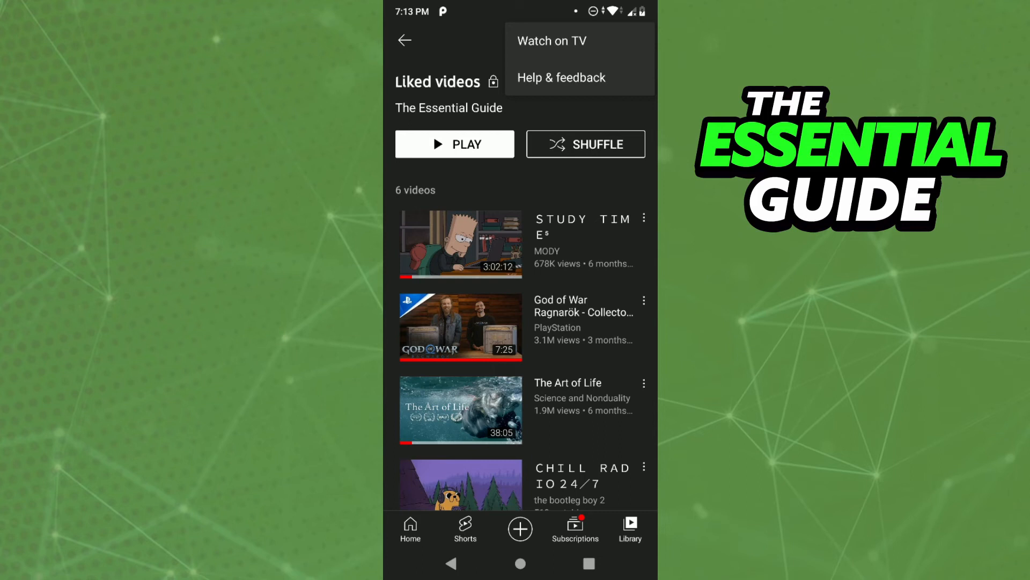
pyautogui.click(641, 40)
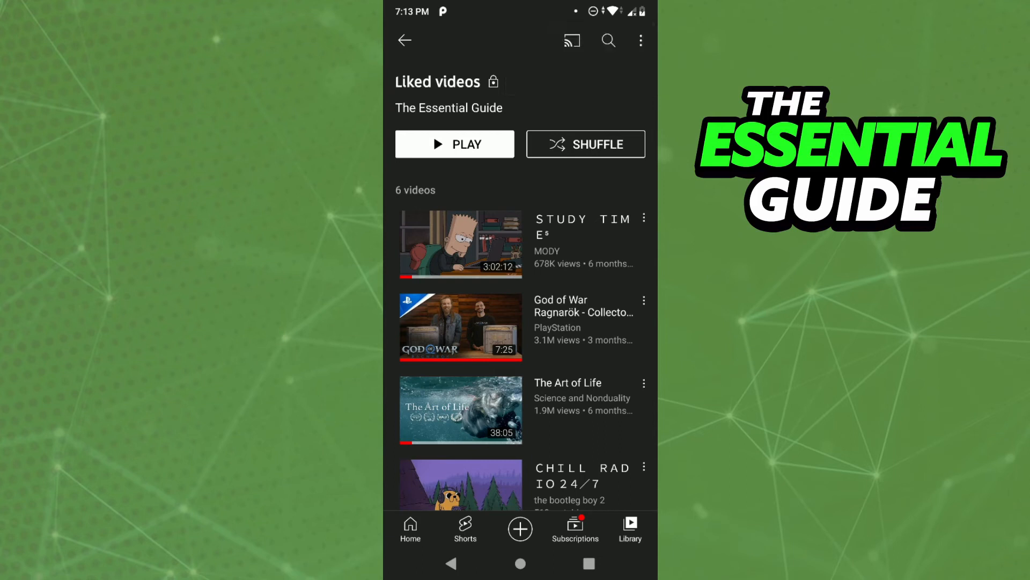
pyautogui.click(405, 40)
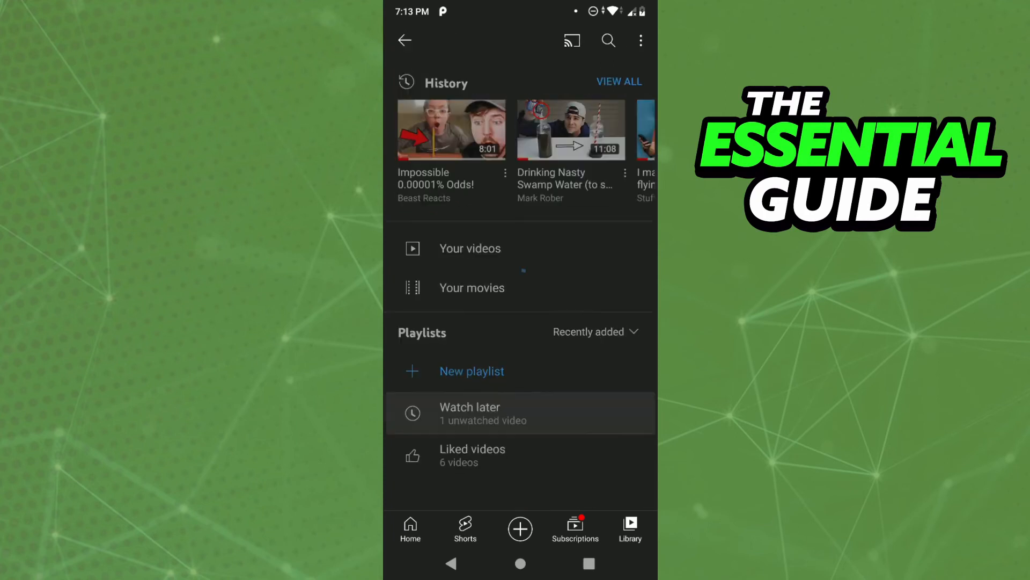
# Step: View the Watch later playlist with its coffee shop radio stream, then return to Library
pyautogui.click(470, 413)
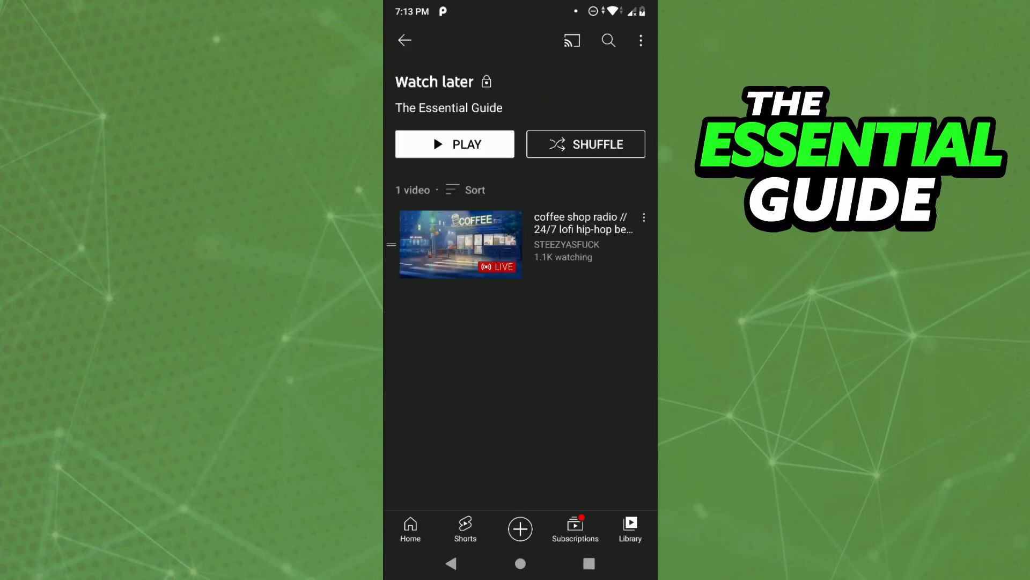
pyautogui.click(404, 40)
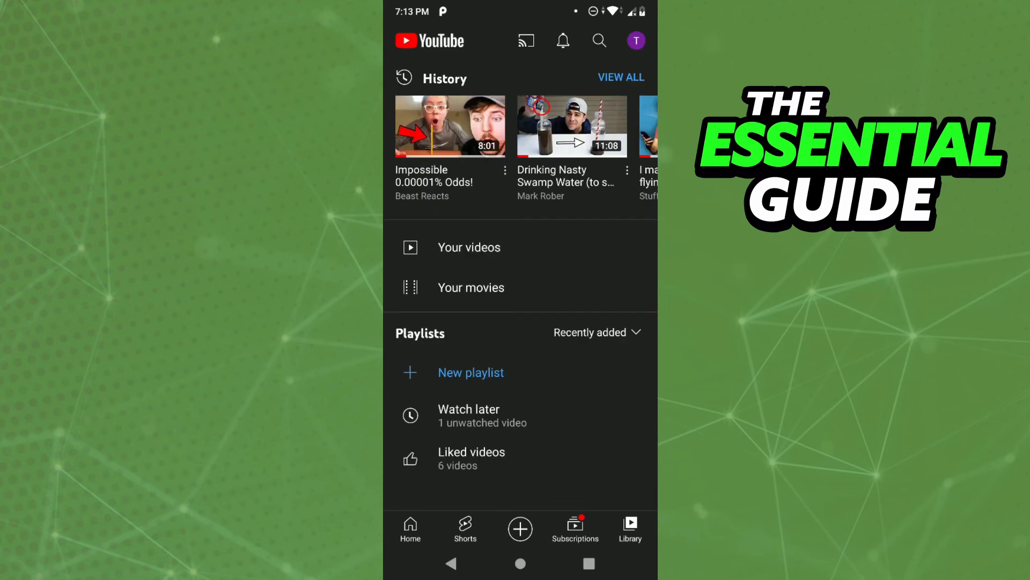